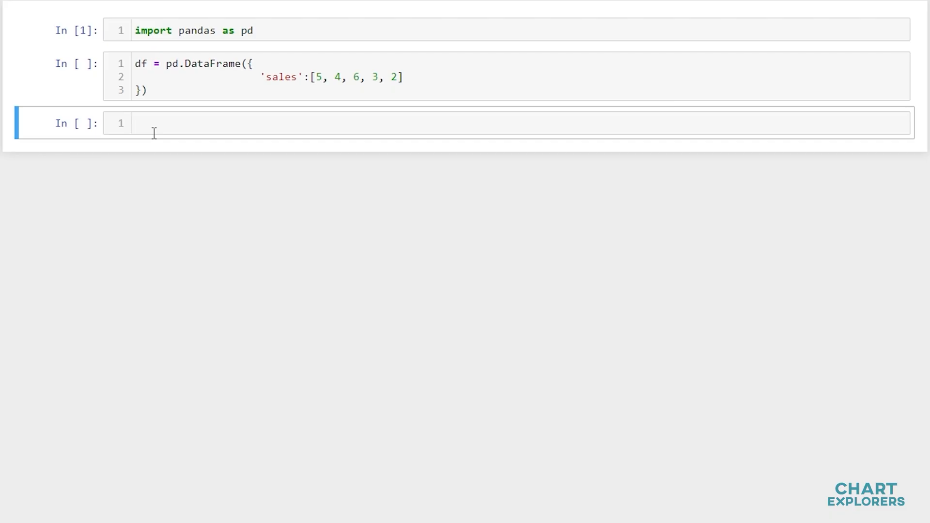
mouse_move(210, 38)
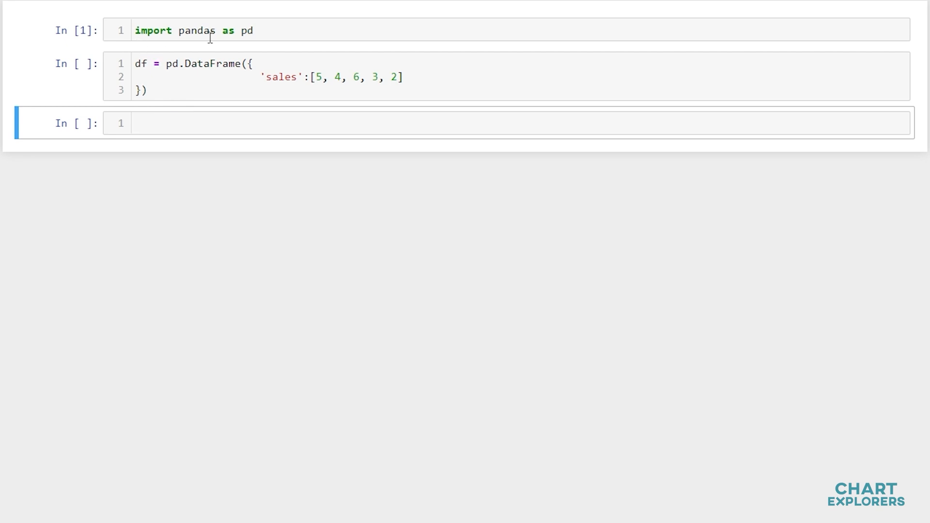
mouse_move(165, 76)
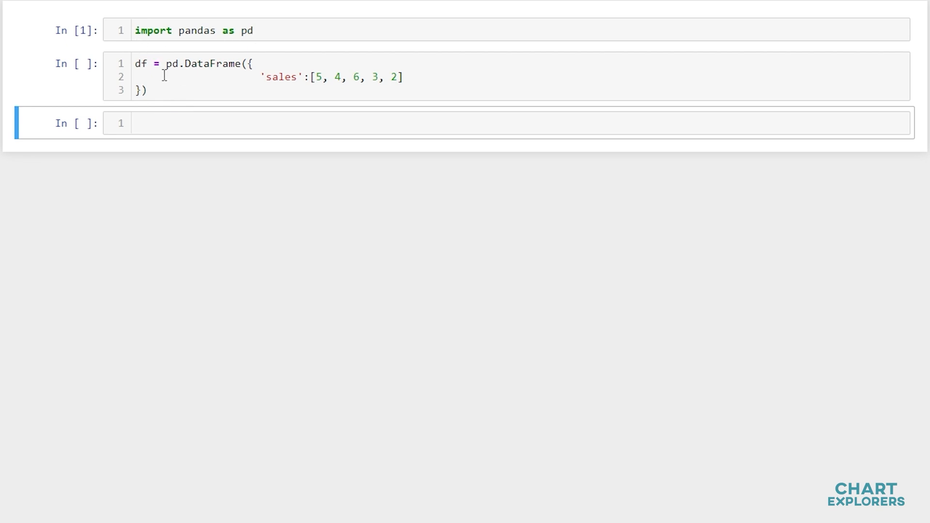
mouse_move(270, 80)
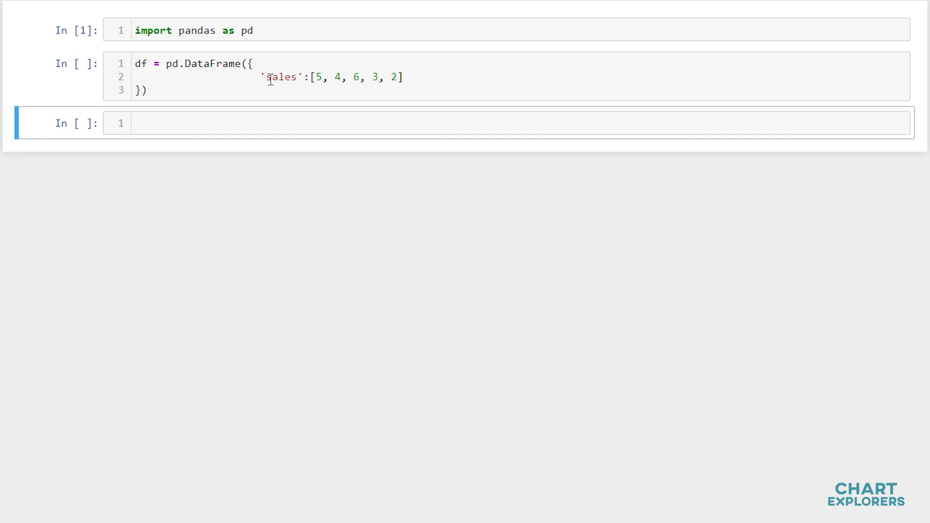
mouse_move(323, 77)
type("df")
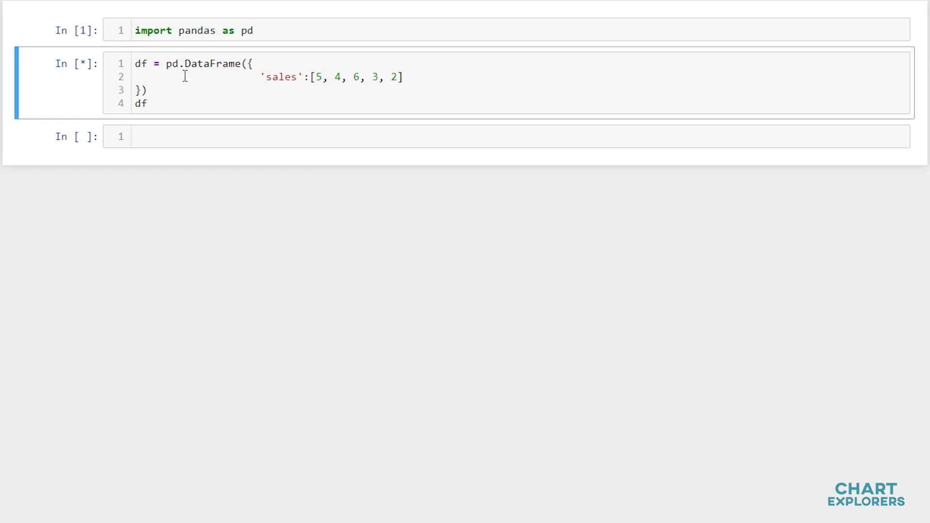
Run the DataFrame cell so the sales column 5, 4, 6, 3, 2 displays as a table.
key("Shift+Enter")
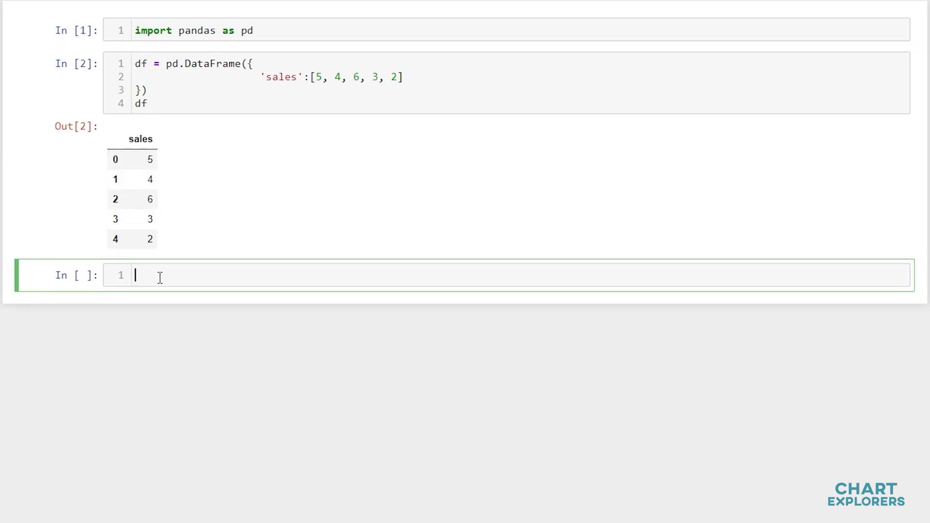
Add df['c_sum'] = df['sales'].cumsum() and display the running totals 5, 9, 15, 18, 20.
type("df['c']")
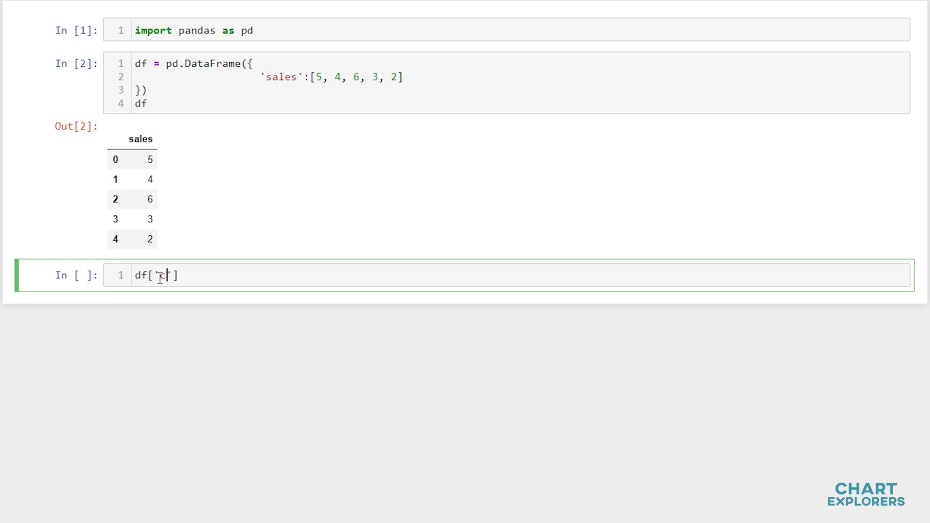
type("_sum")
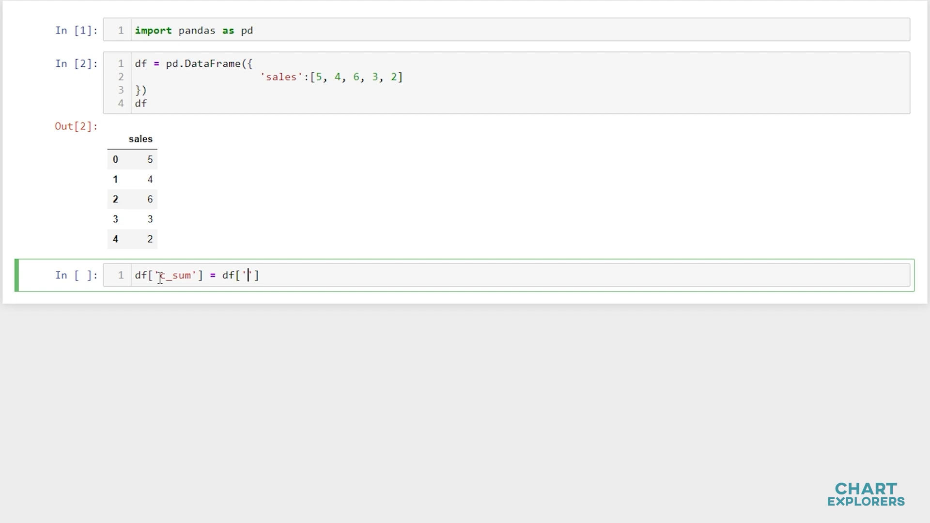
type("sale")
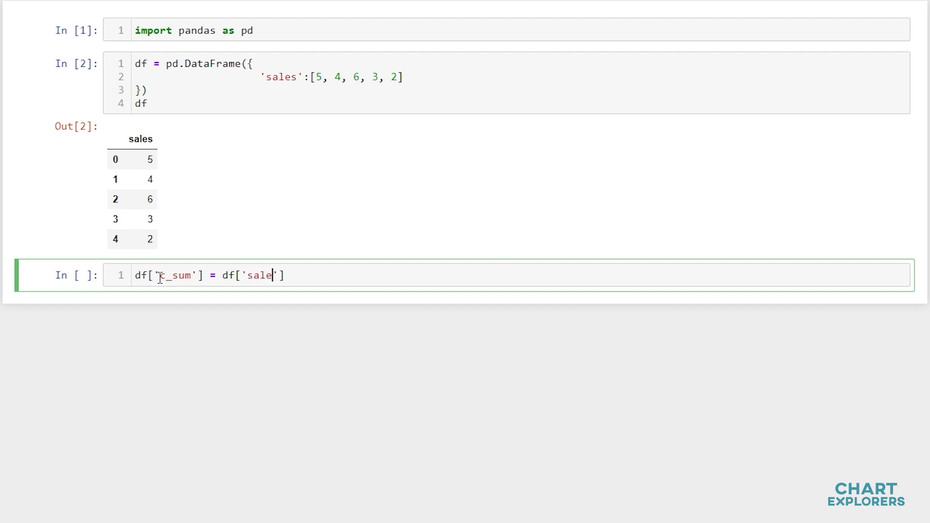
type("s")
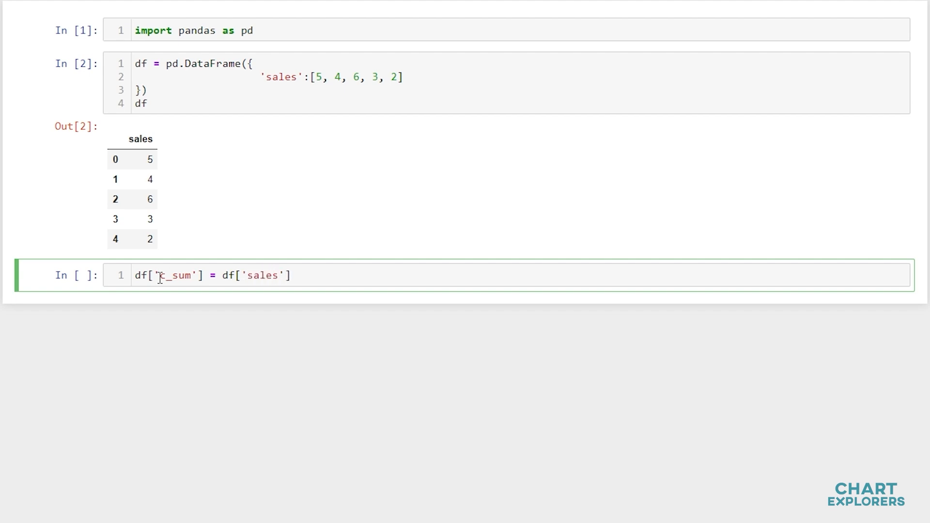
type(".cumsum")
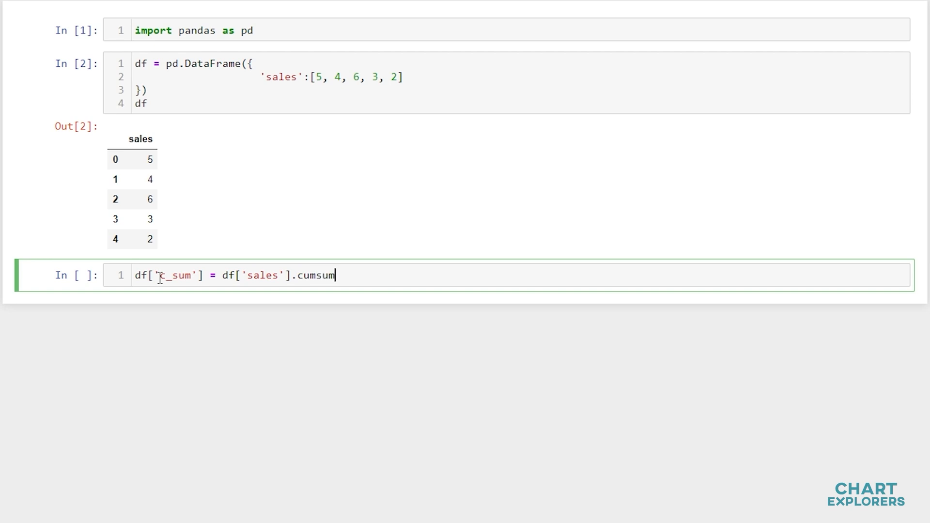
key("shift+enter")
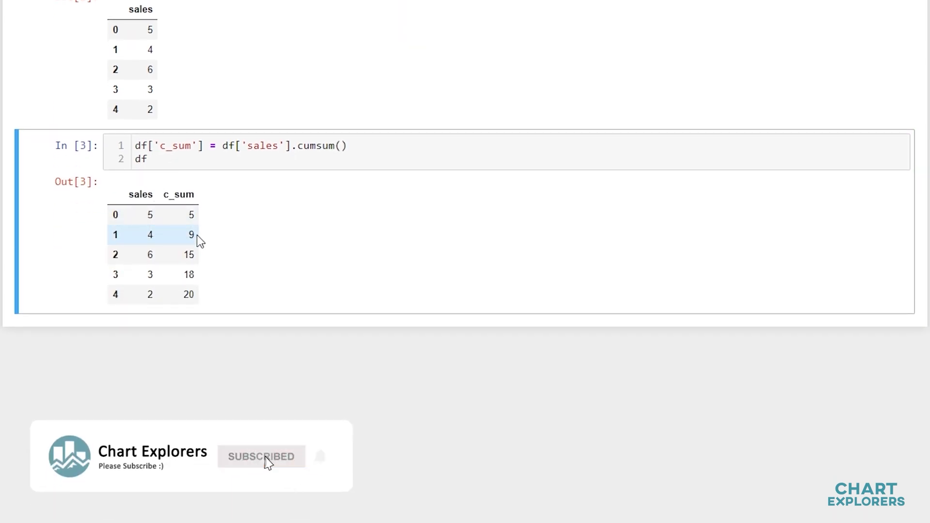
mouse_move(198, 300)
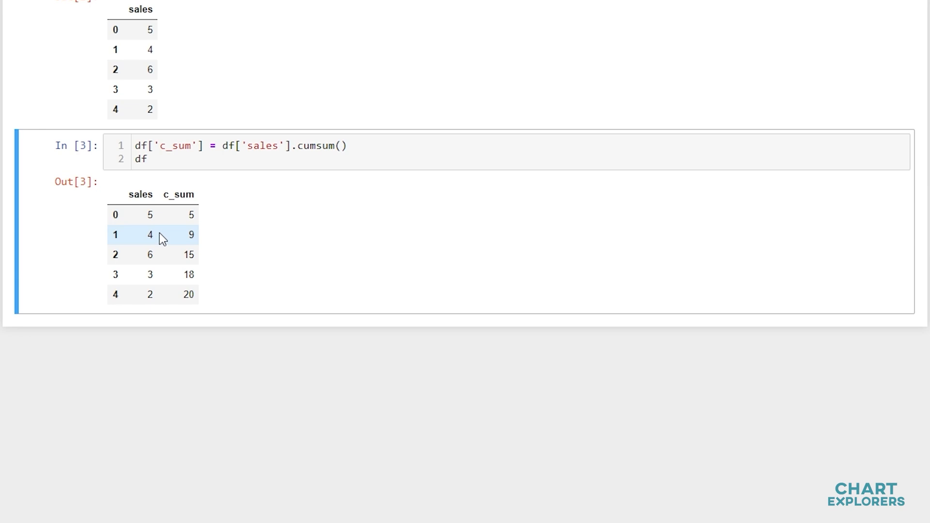
mouse_move(162, 279)
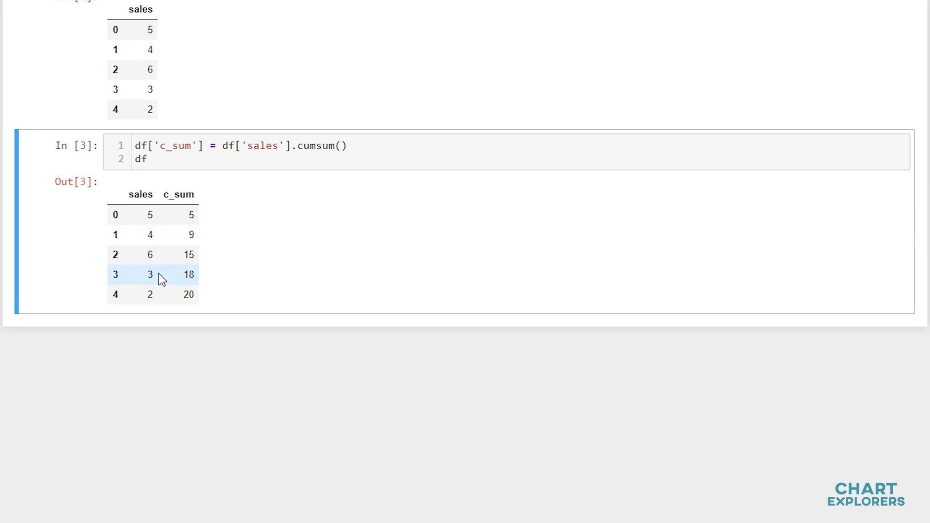
mouse_move(184, 300)
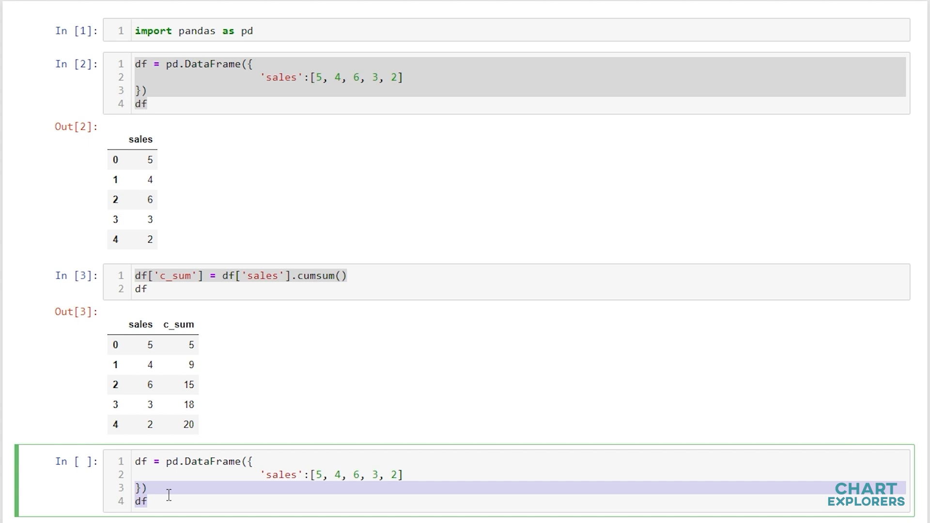
Rebuild the DataFrame with pd.NA as the fourth sale so its c_sum row shows NaN and 17 follows.
type("df['c_sum'] = df['sales'].cumsum()")
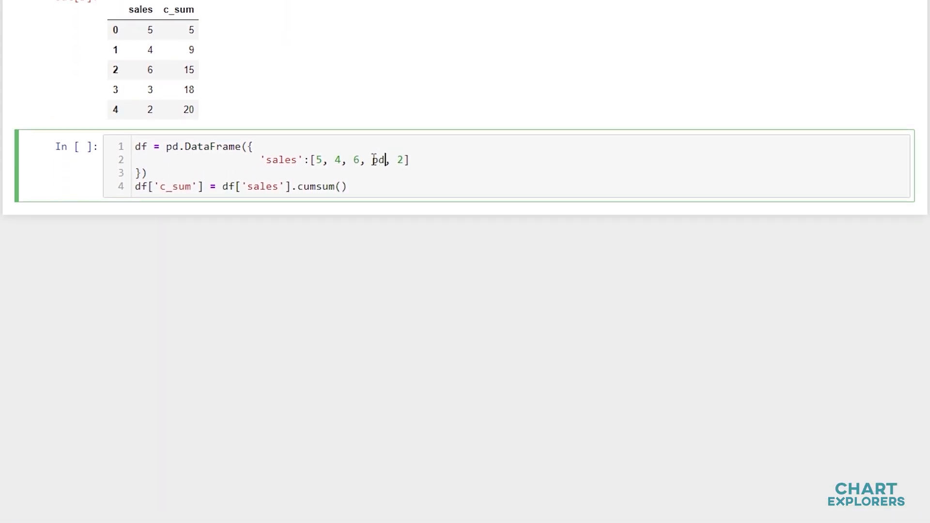
type(".NA")
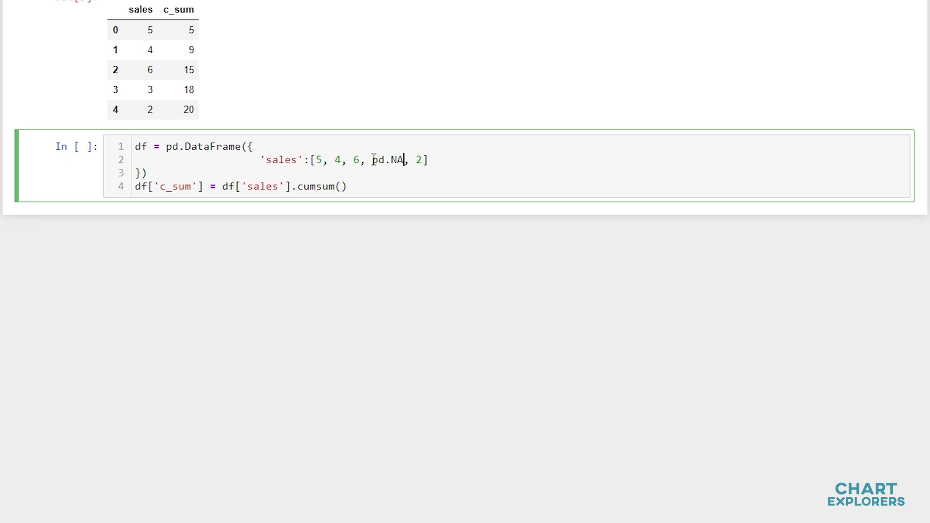
key("Shift+Enter")
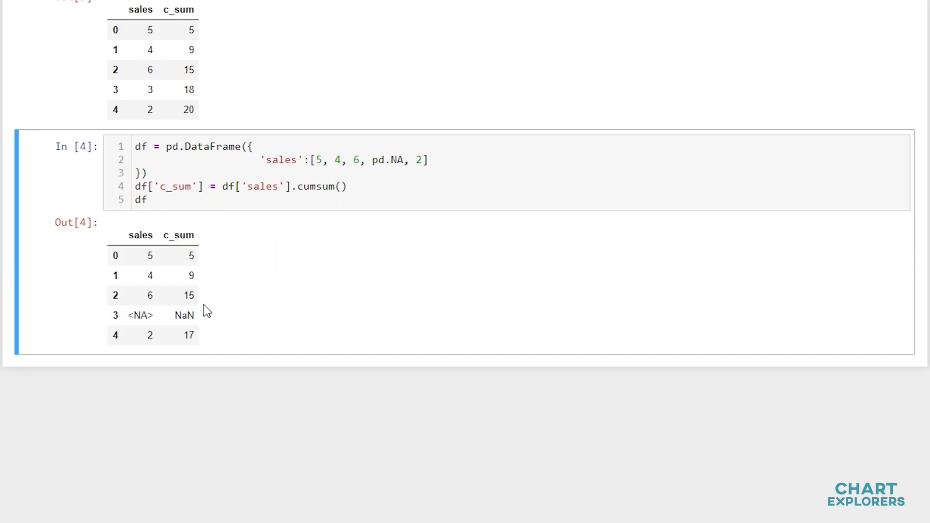
mouse_move(184, 315)
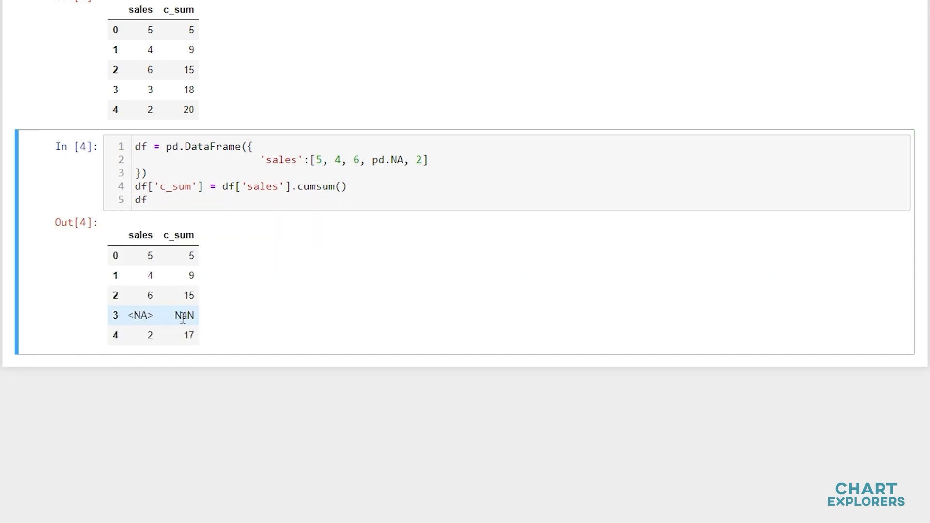